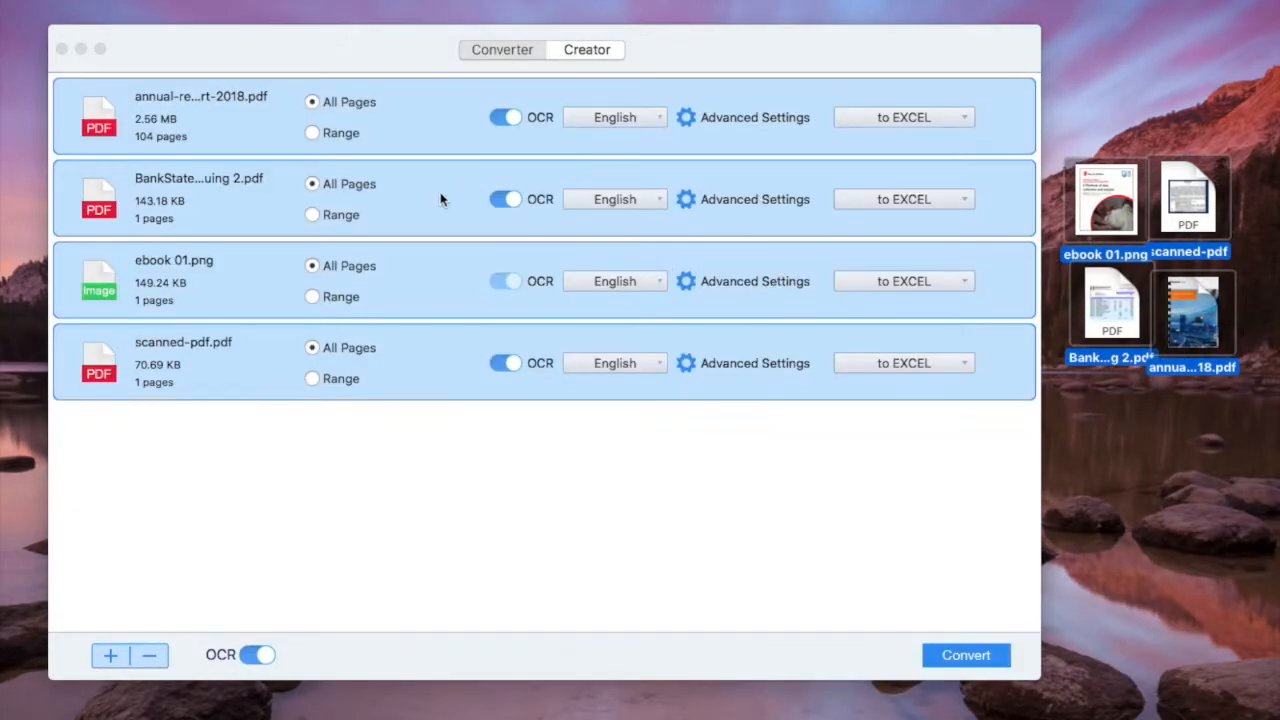
mouse_move(498, 178)
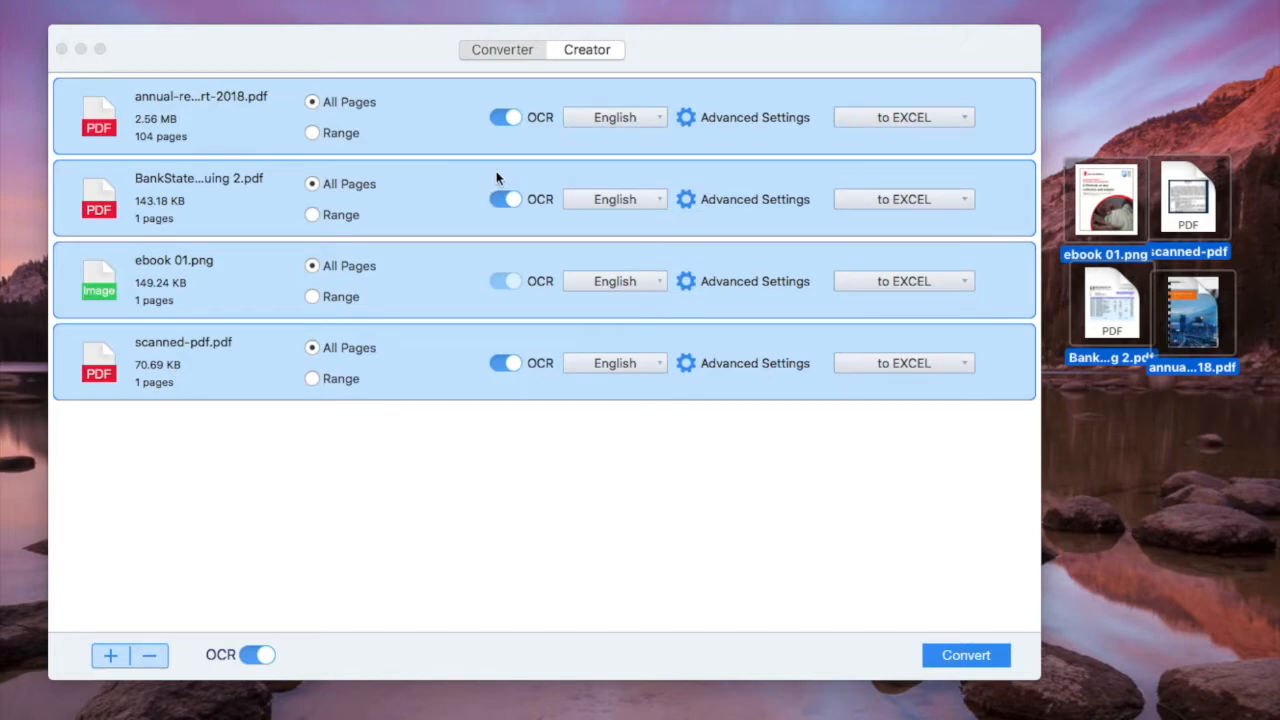
mouse_move(513, 123)
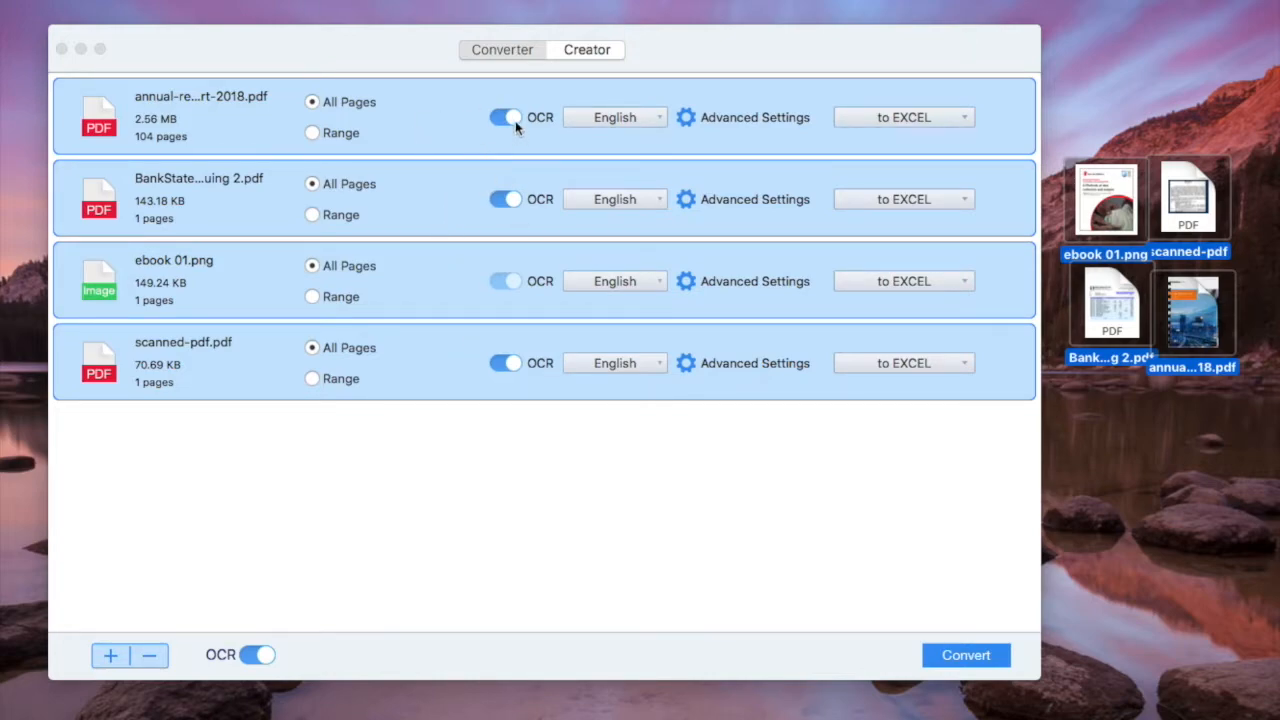
Convert the four queued files to Excel on the Desktop, then search Google for 'pdf to excel converter'
click(615, 117)
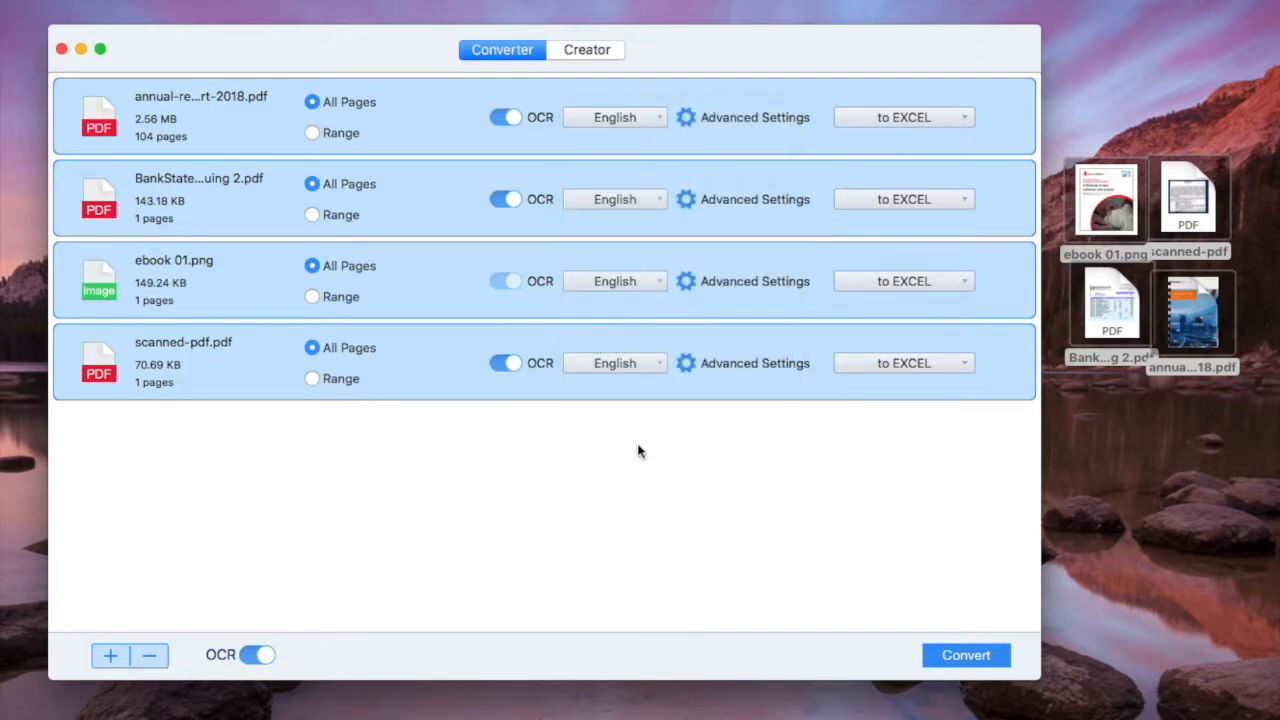
click(904, 117)
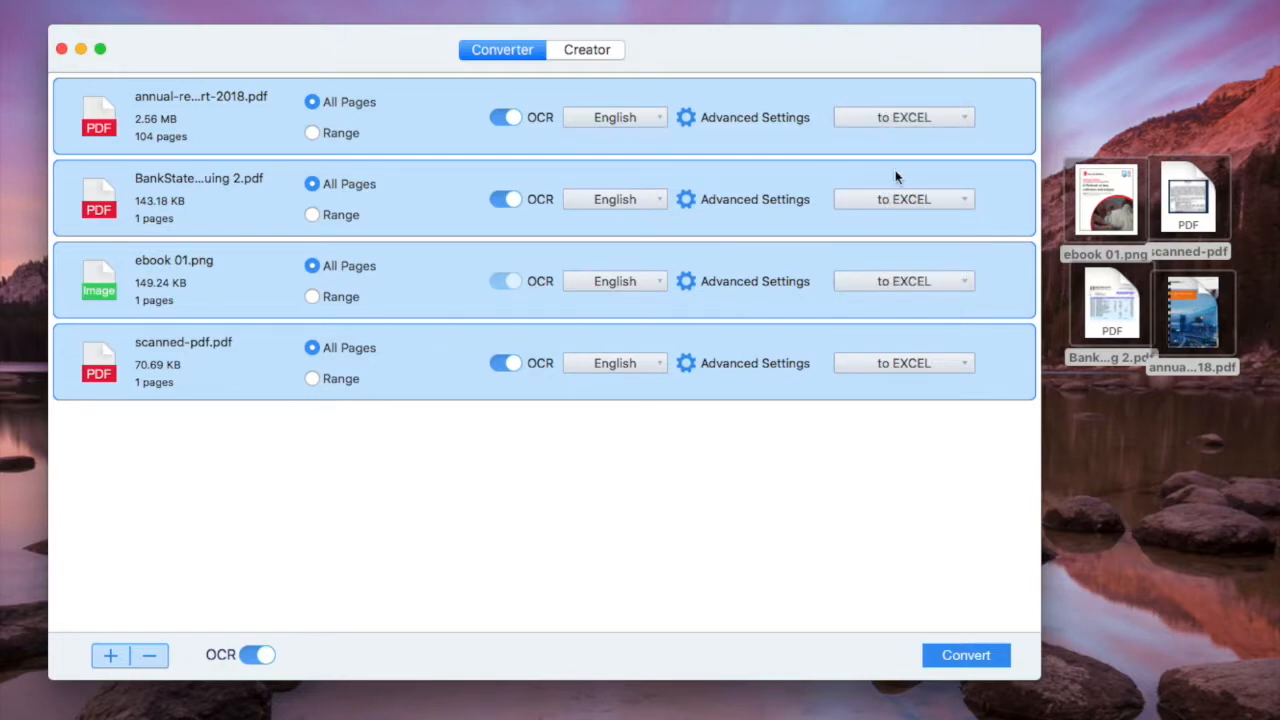
mouse_move(966, 655)
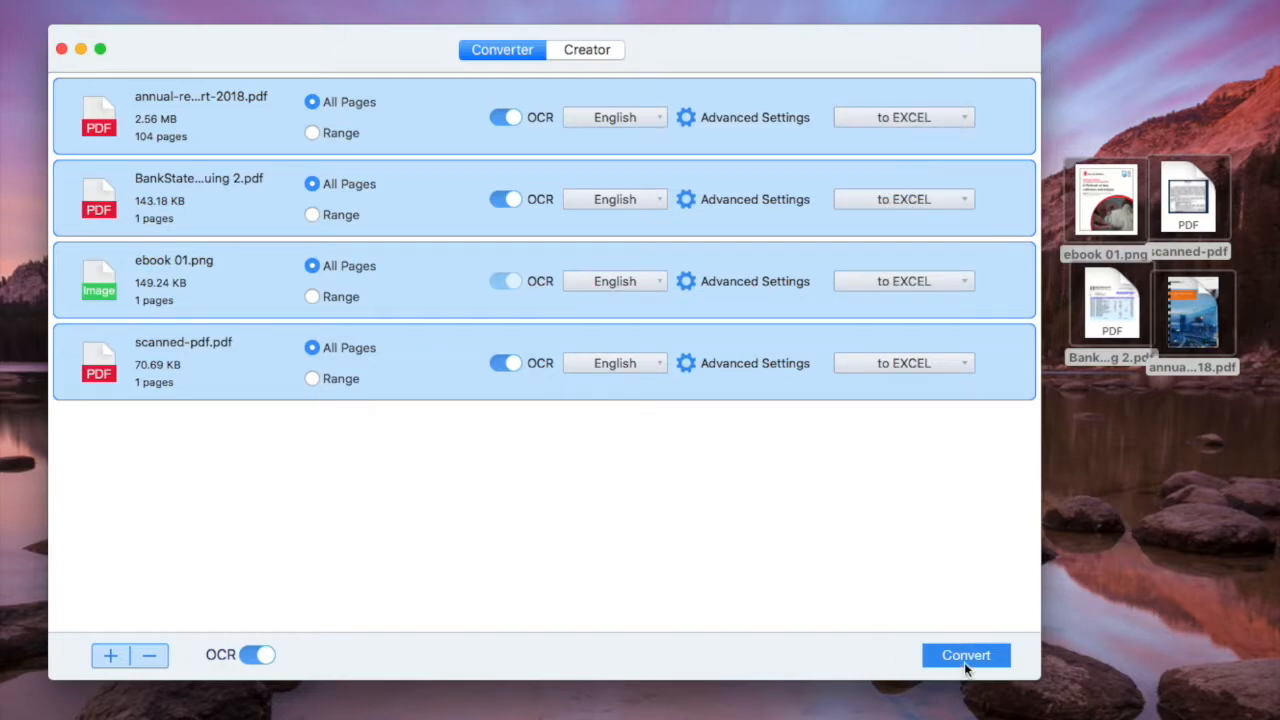
click(965, 654)
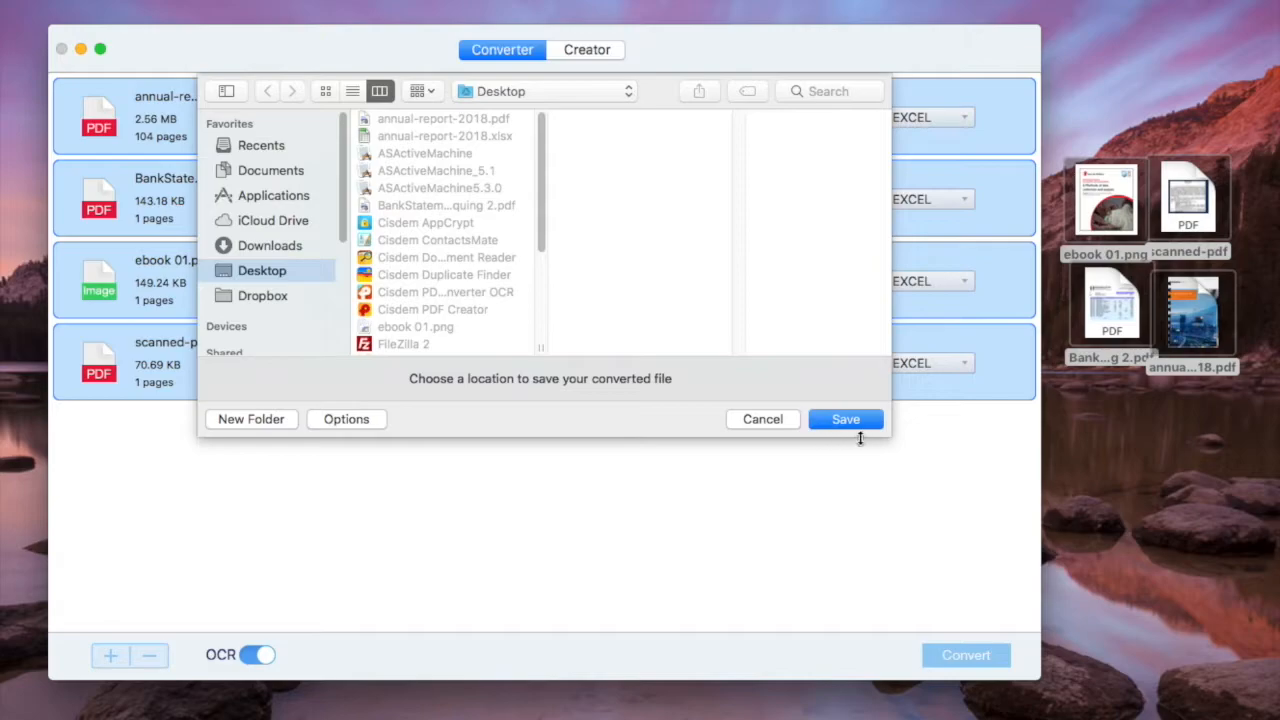
click(845, 419)
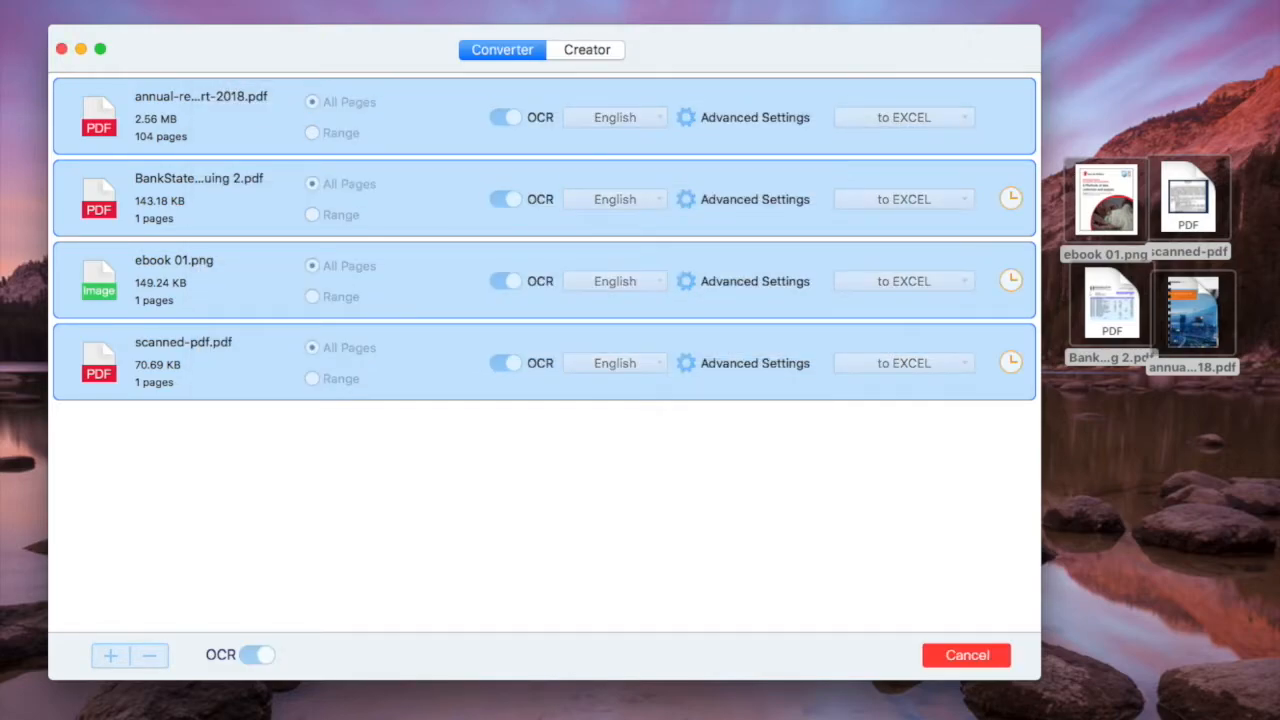
click(200, 116)
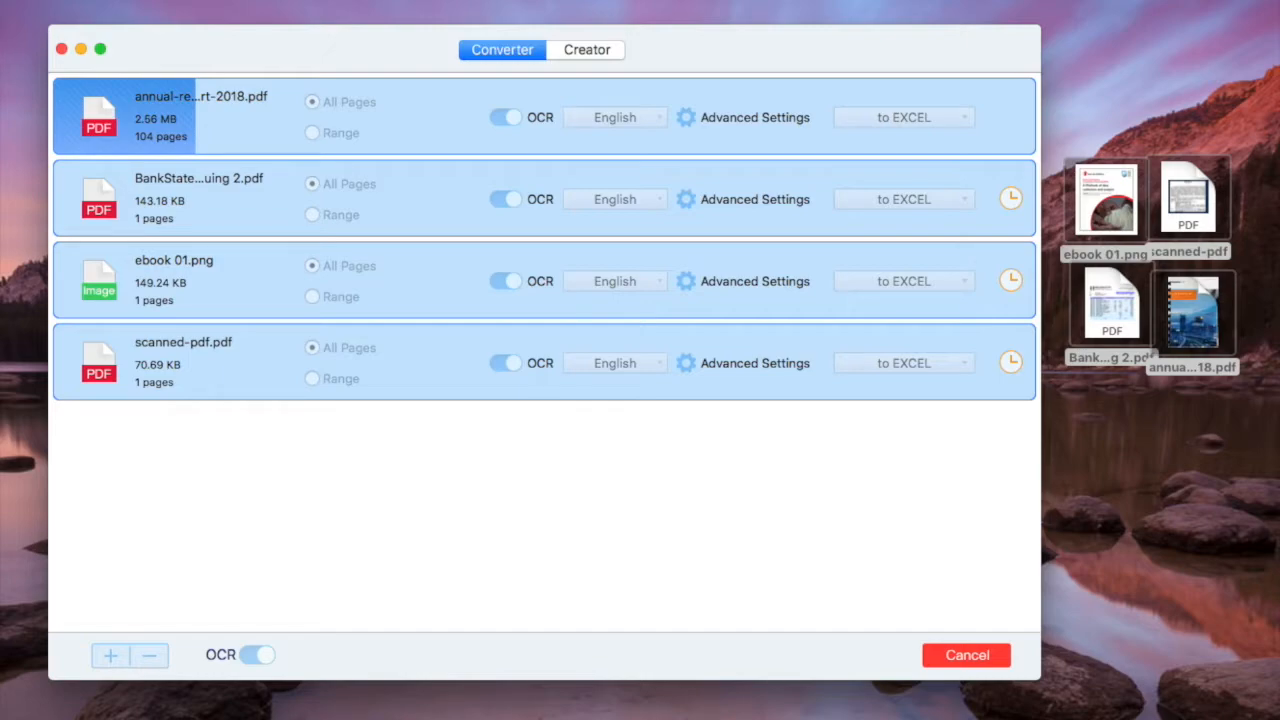
click(504, 117)
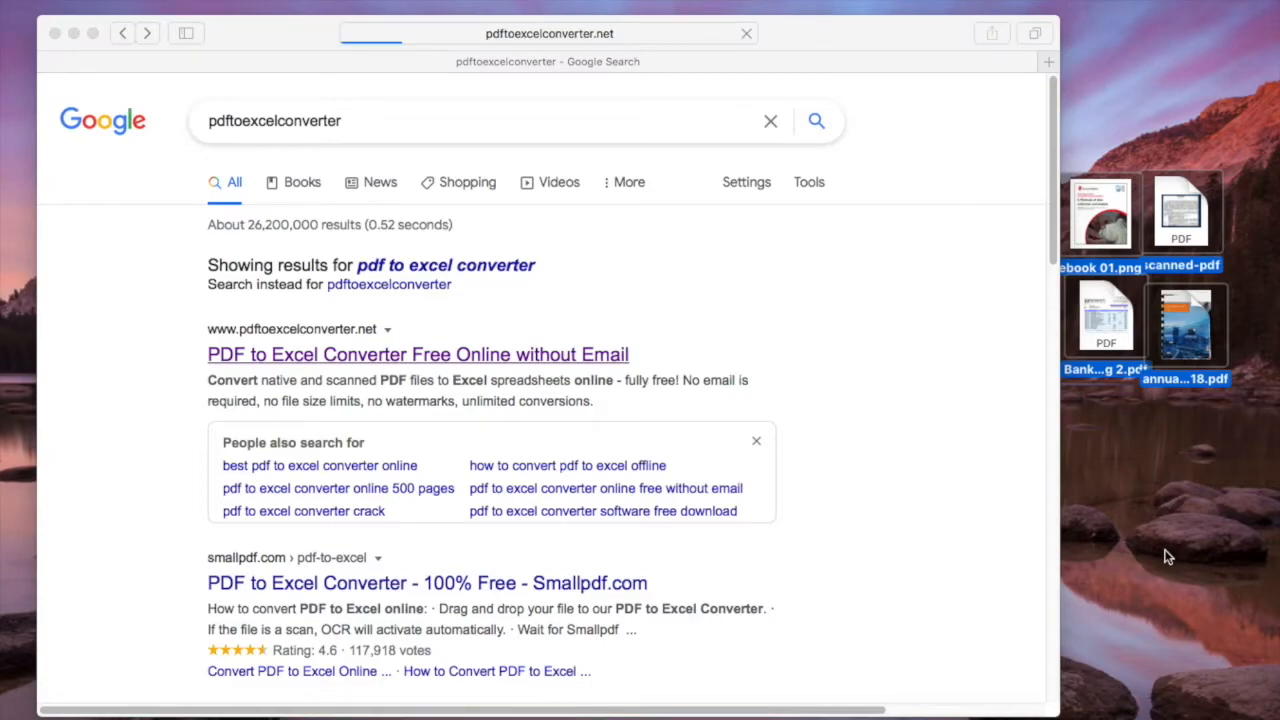
Upload BankStatementChequing 2.pdf on pdftoexcelconverter.net and download BankStatementChequing 2.xlsx
click(416, 354)
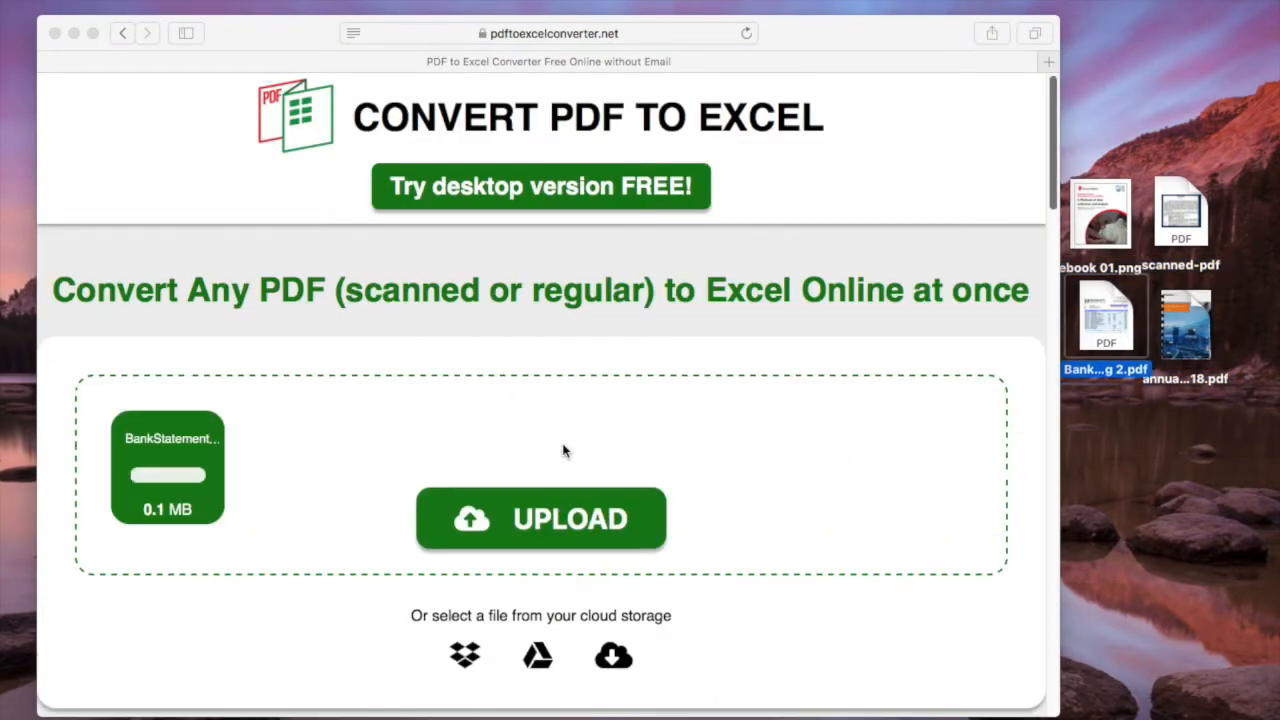
click(540, 518)
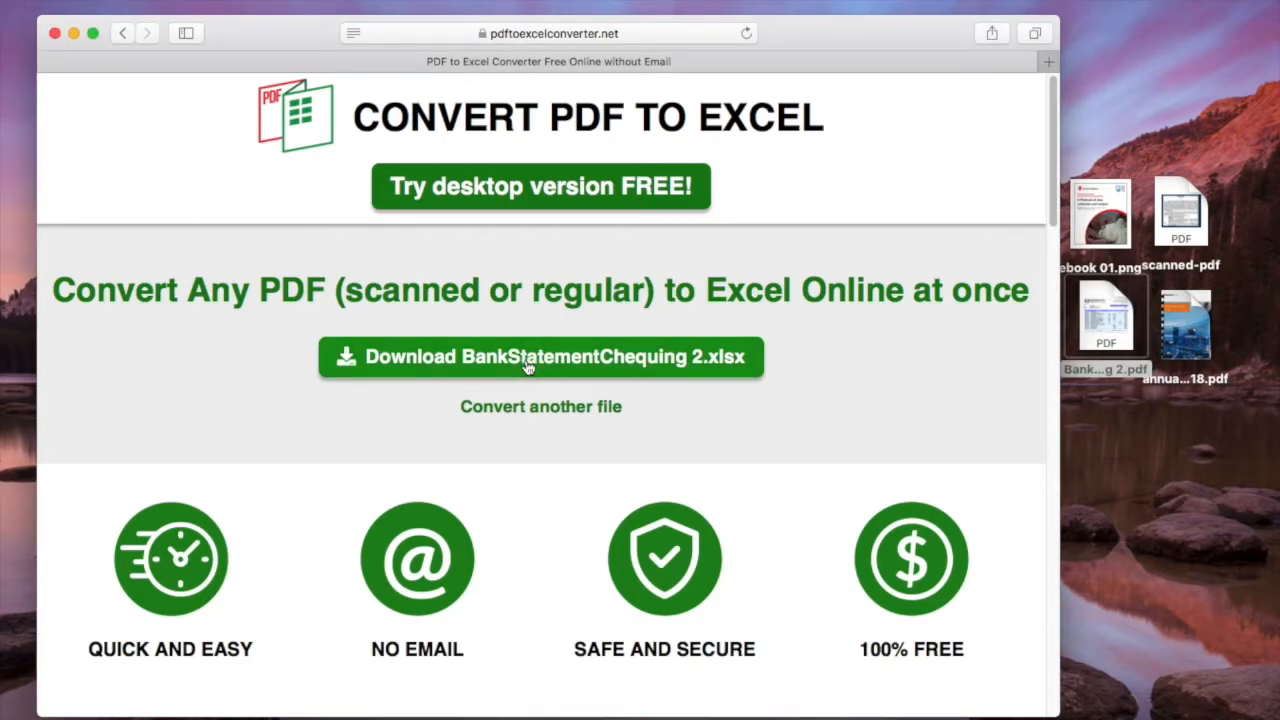
click(530, 357)
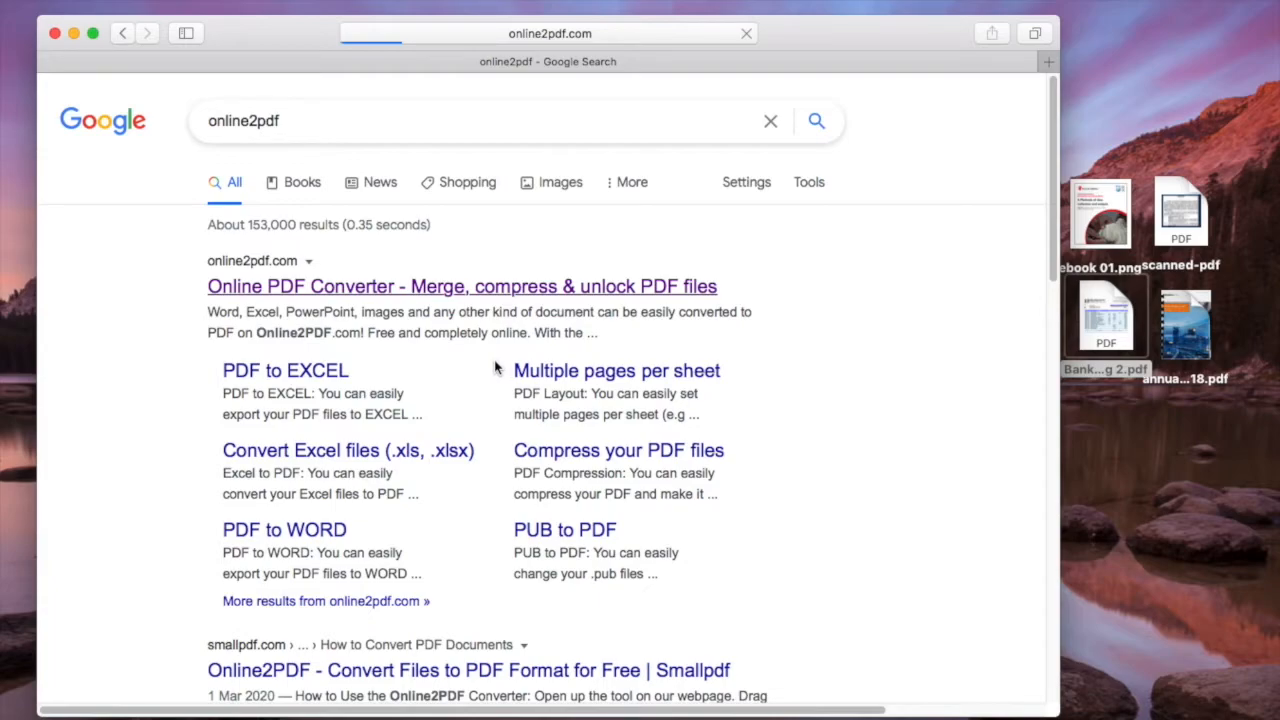
Add annual-report-2018.pdf and BankStatementChequing 2.pdf from the Desktop to Online2PDF's file selection
click(462, 286)
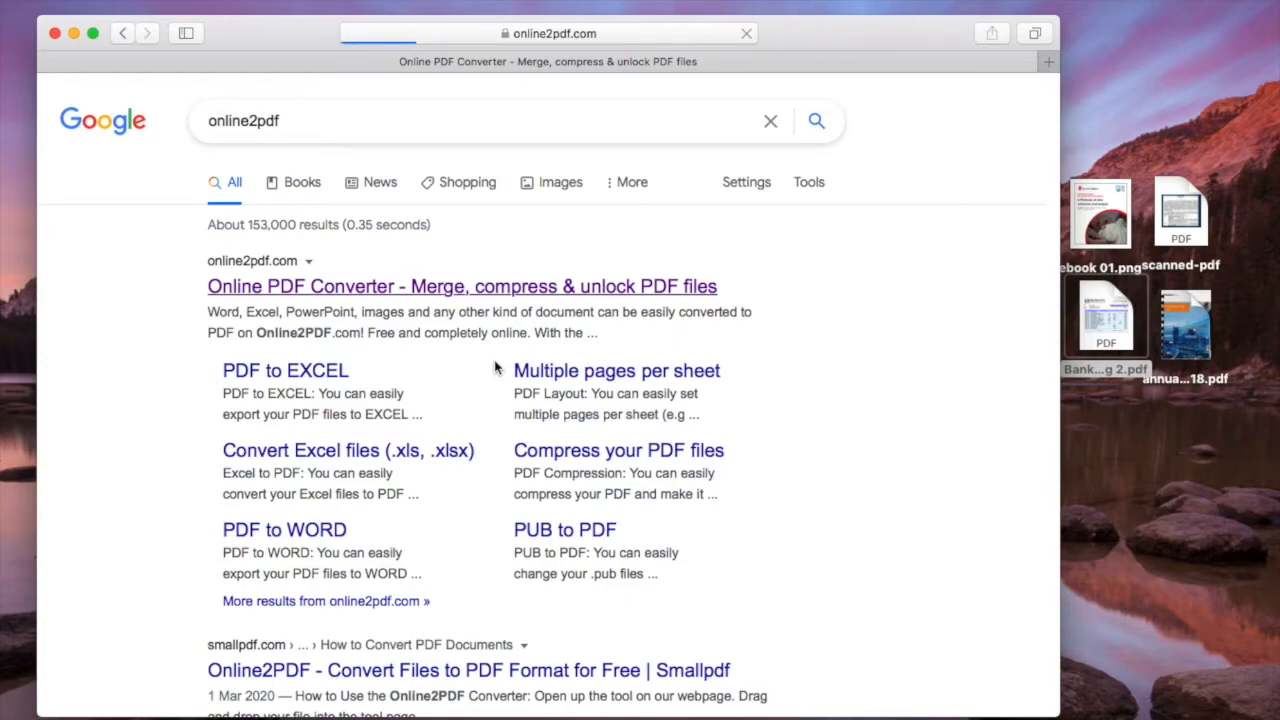
click(462, 286)
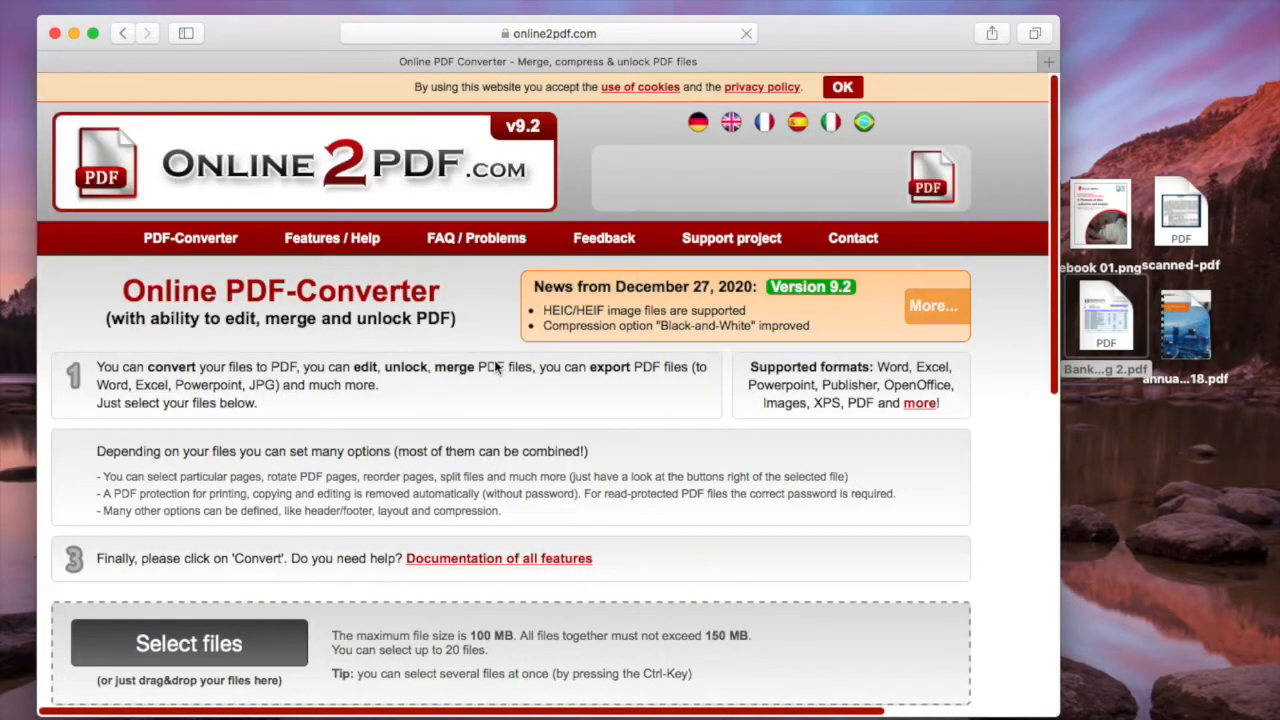
click(842, 87)
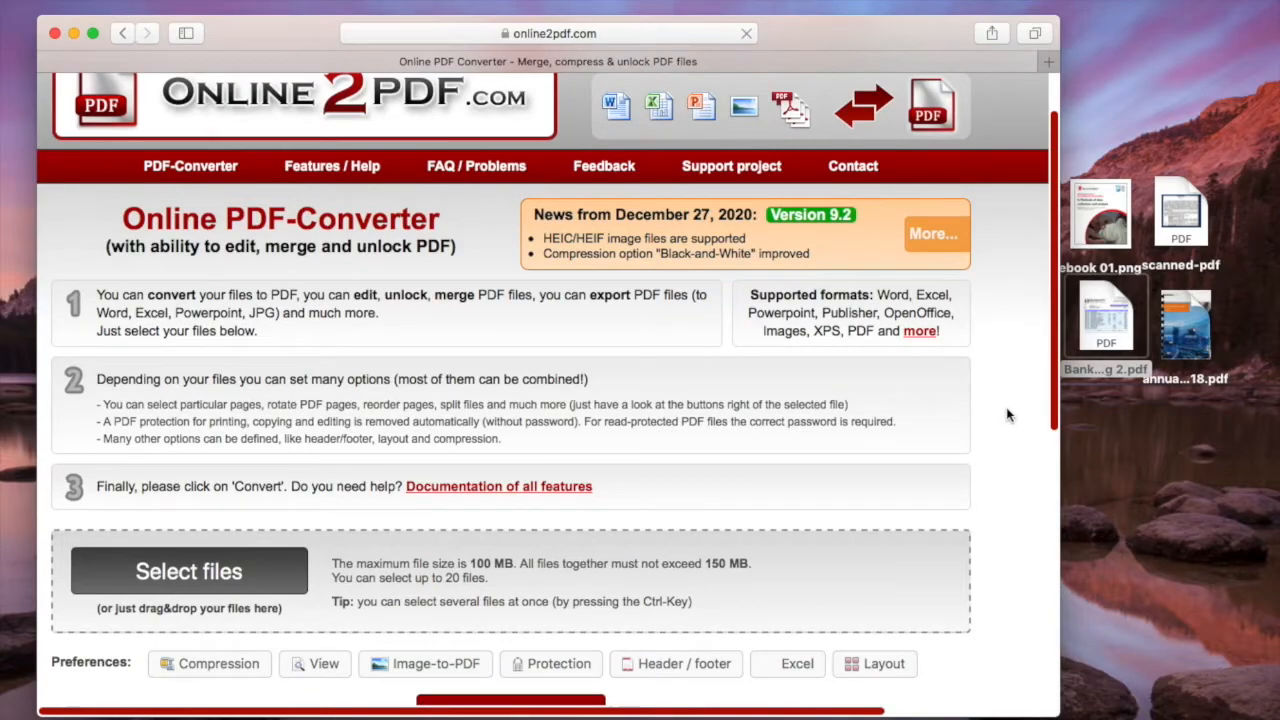
click(1102, 318)
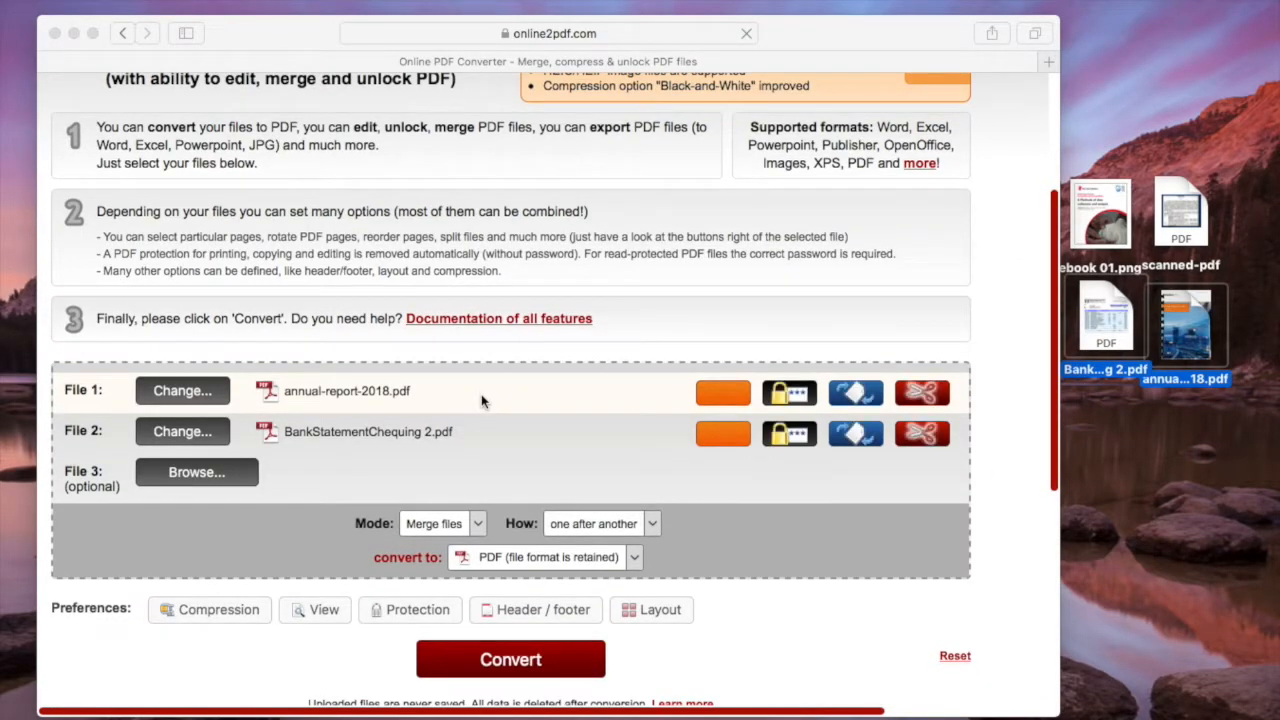
Set Online2PDF output to Excel 2007-2019 (*.xlsx) and open the date-language dropdown in Excel preferences
scroll(down, 3)
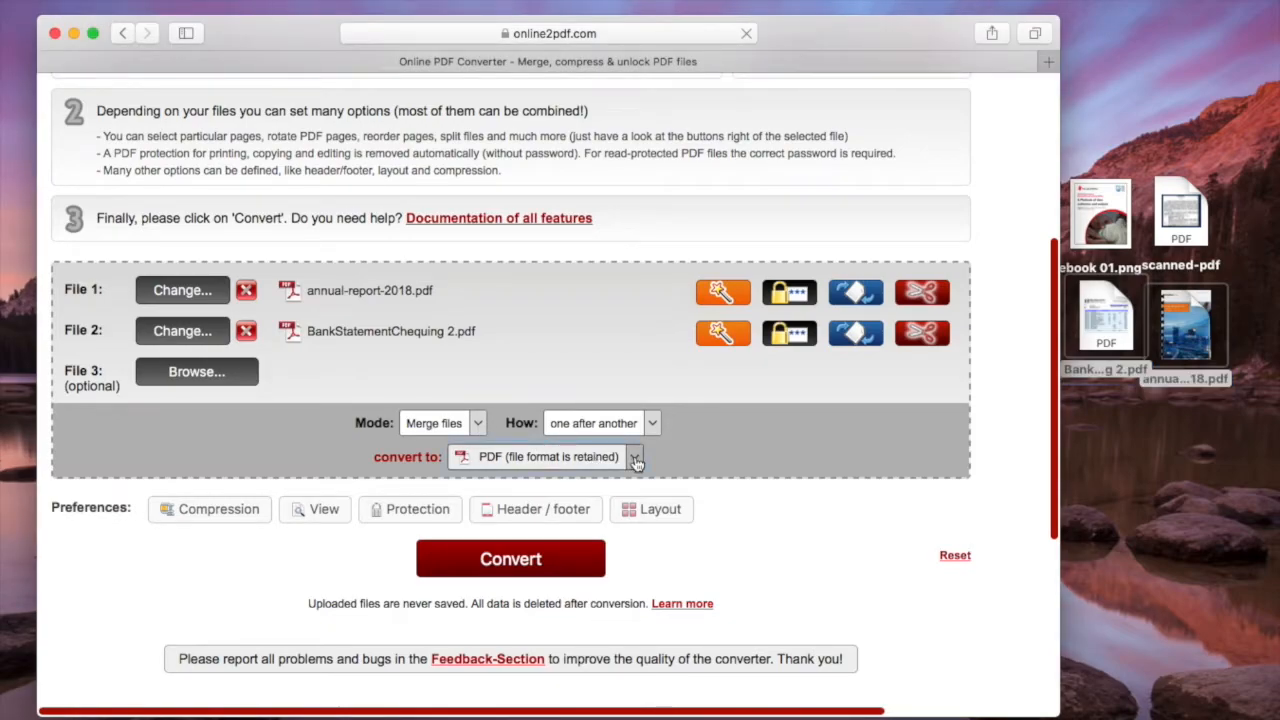
click(633, 457)
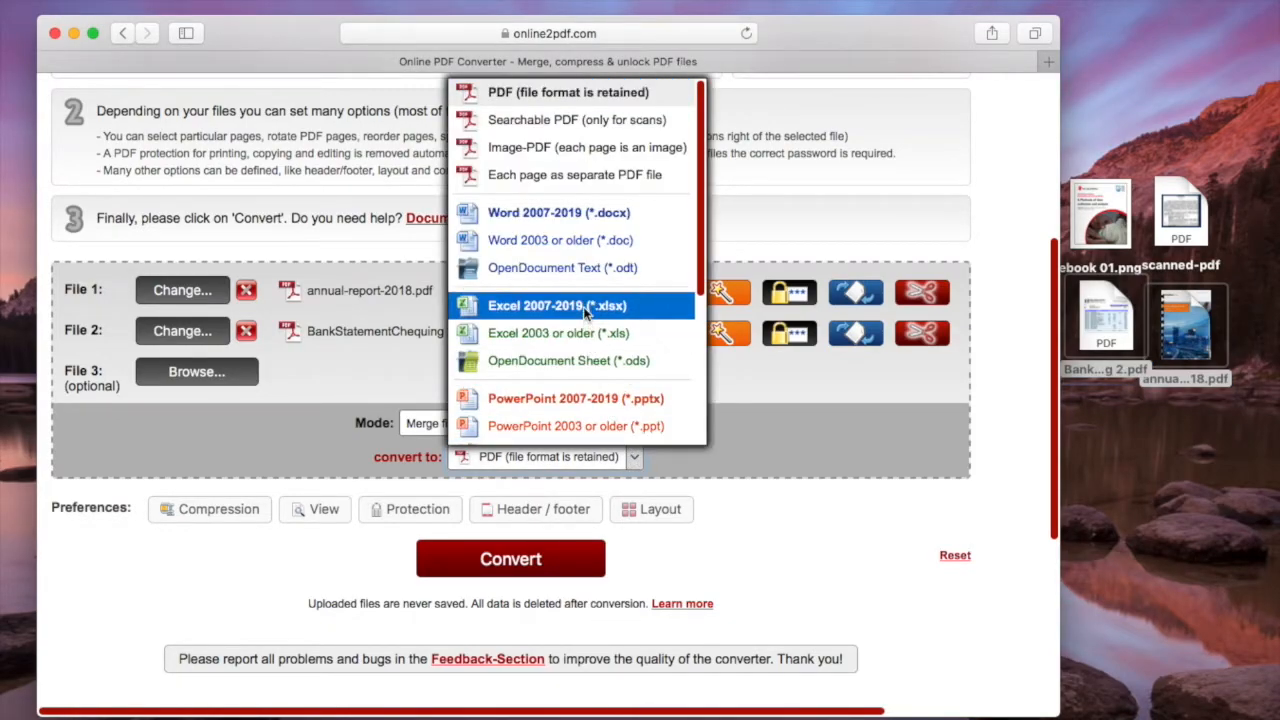
click(567, 305)
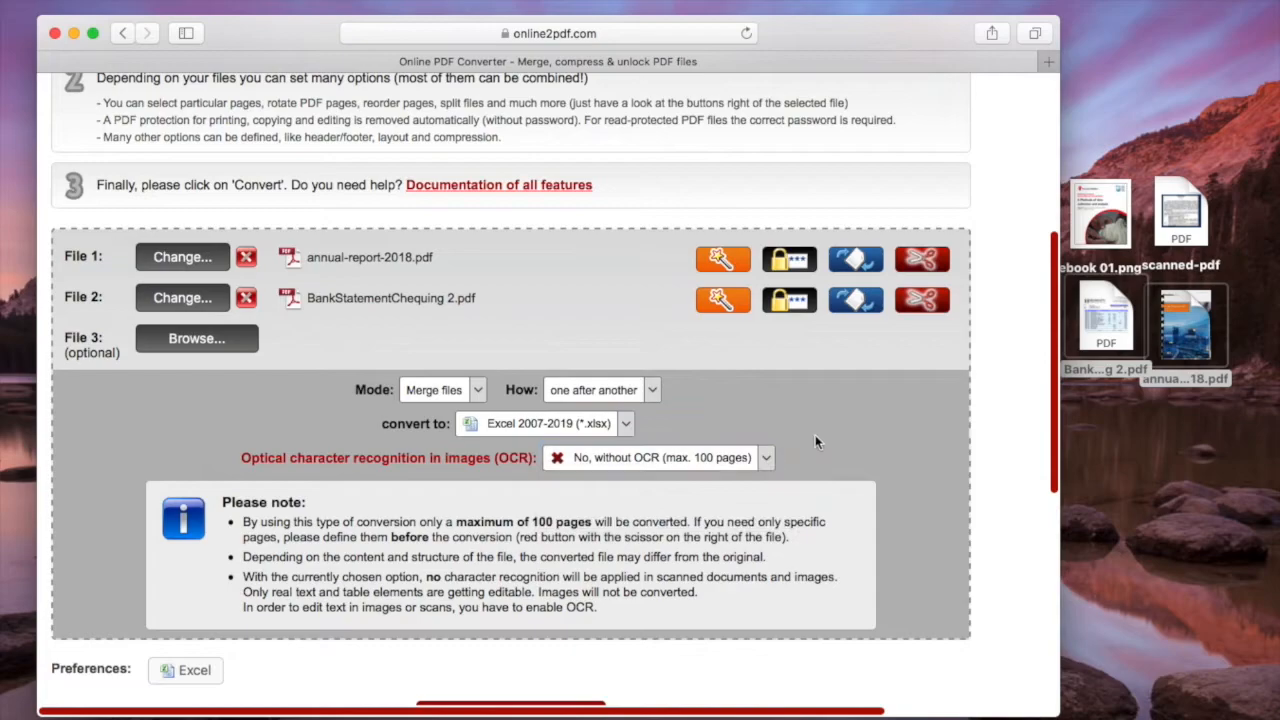
scroll(down, 3)
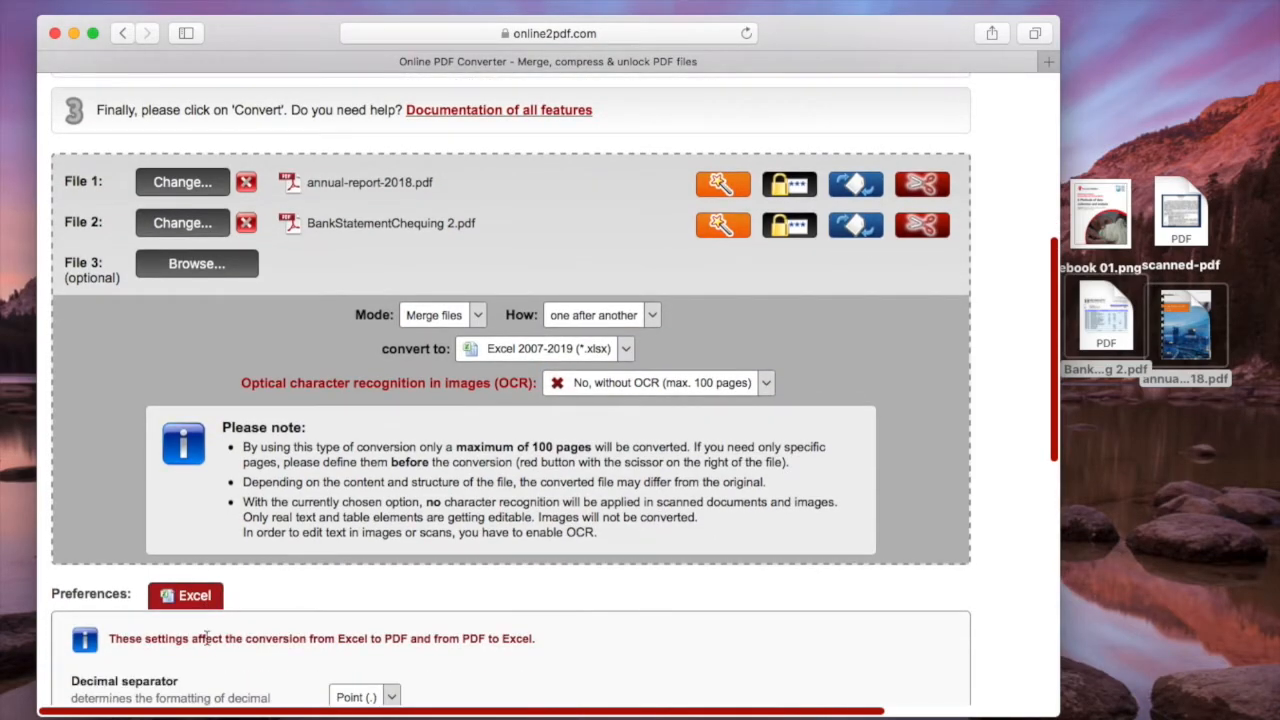
scroll(down, 3)
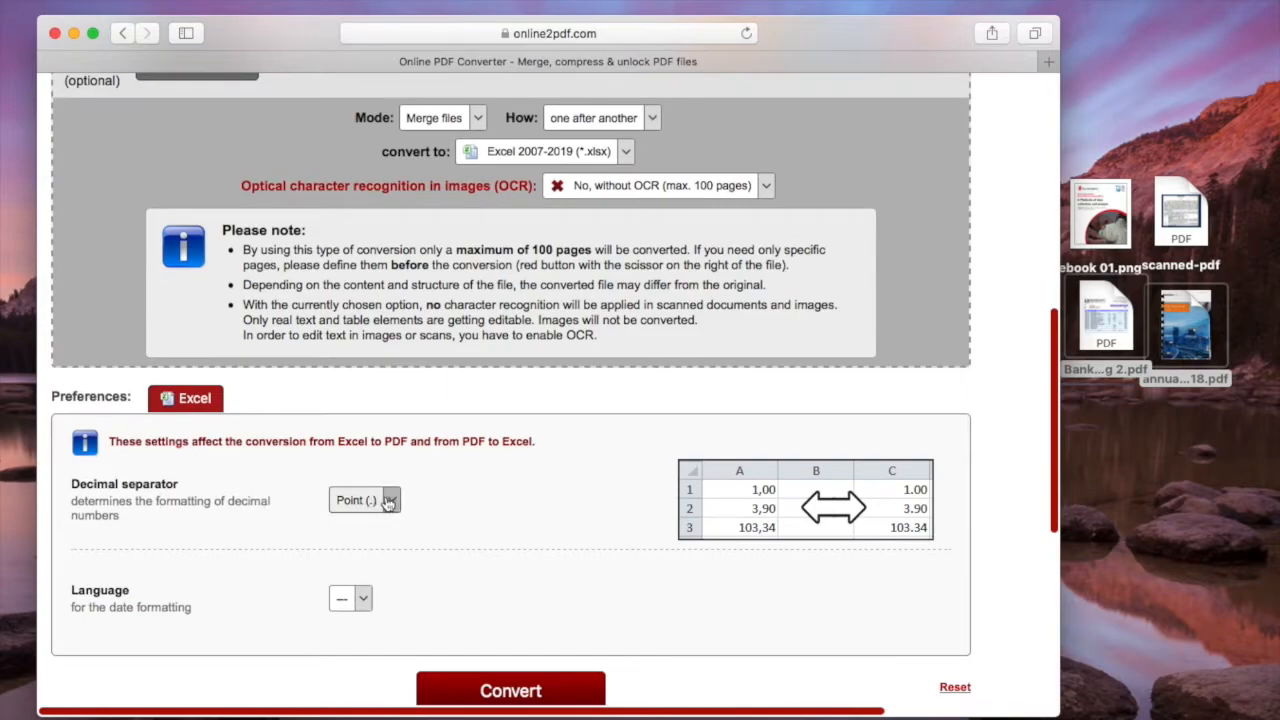
click(363, 598)
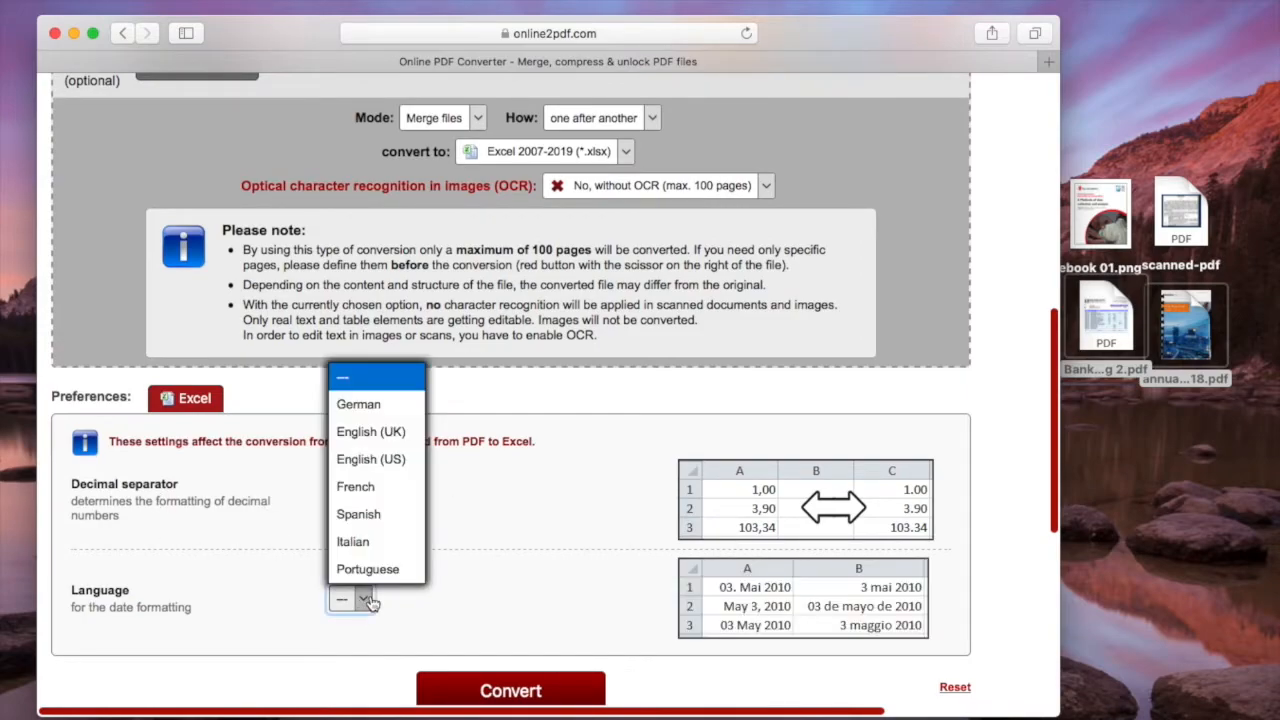